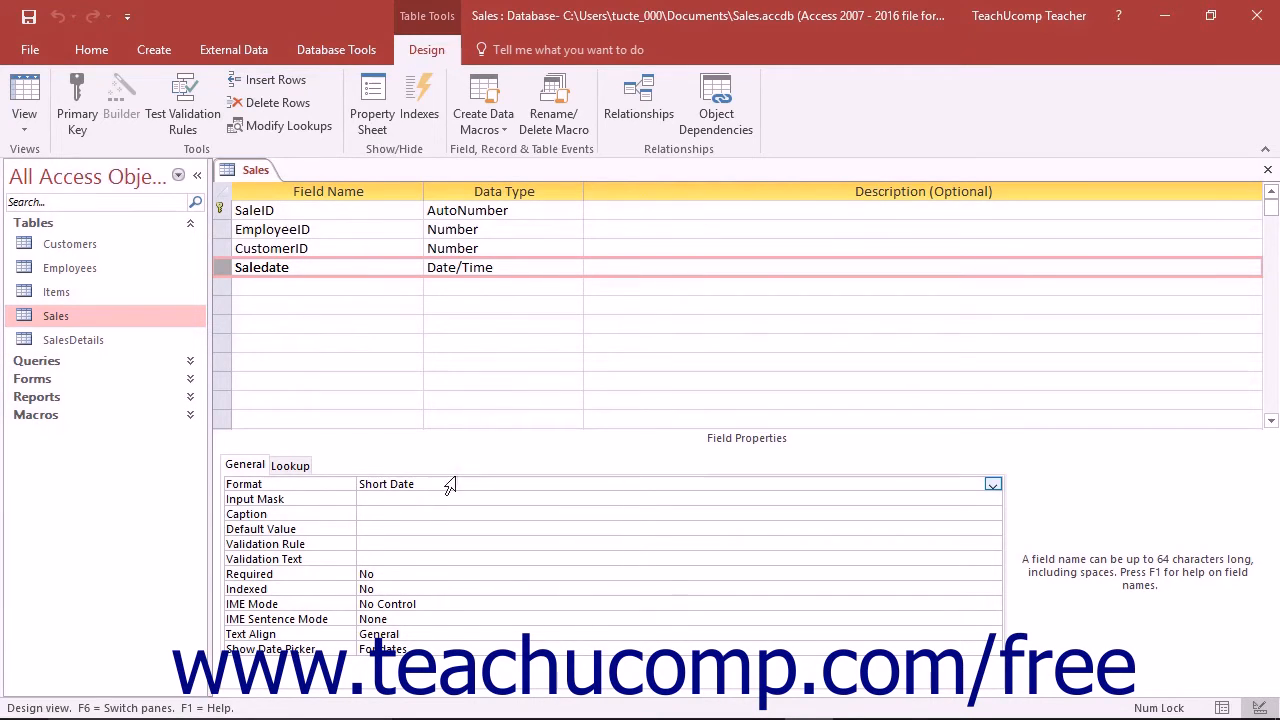
{"action": "left_click", "coordinate": [430, 484]}
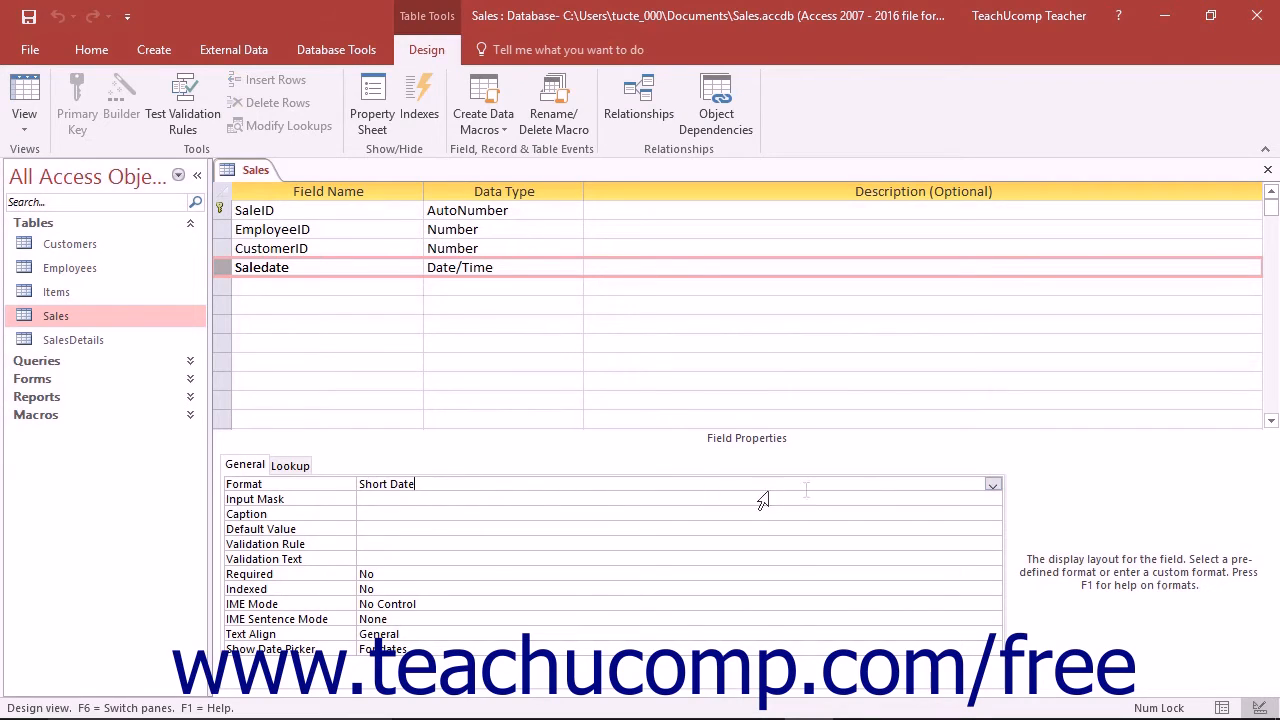
{"action": "left_click", "coordinate": [992, 484]}
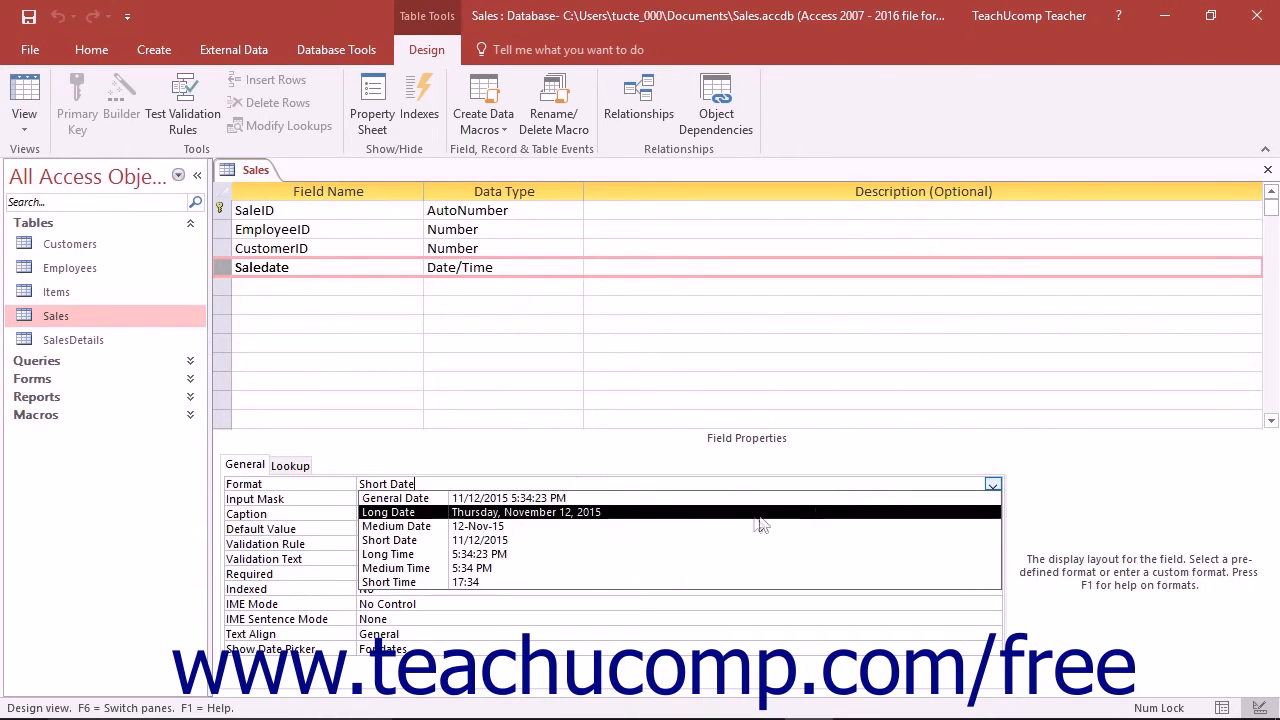
{"action": "mouse_move", "coordinate": [748, 528]}
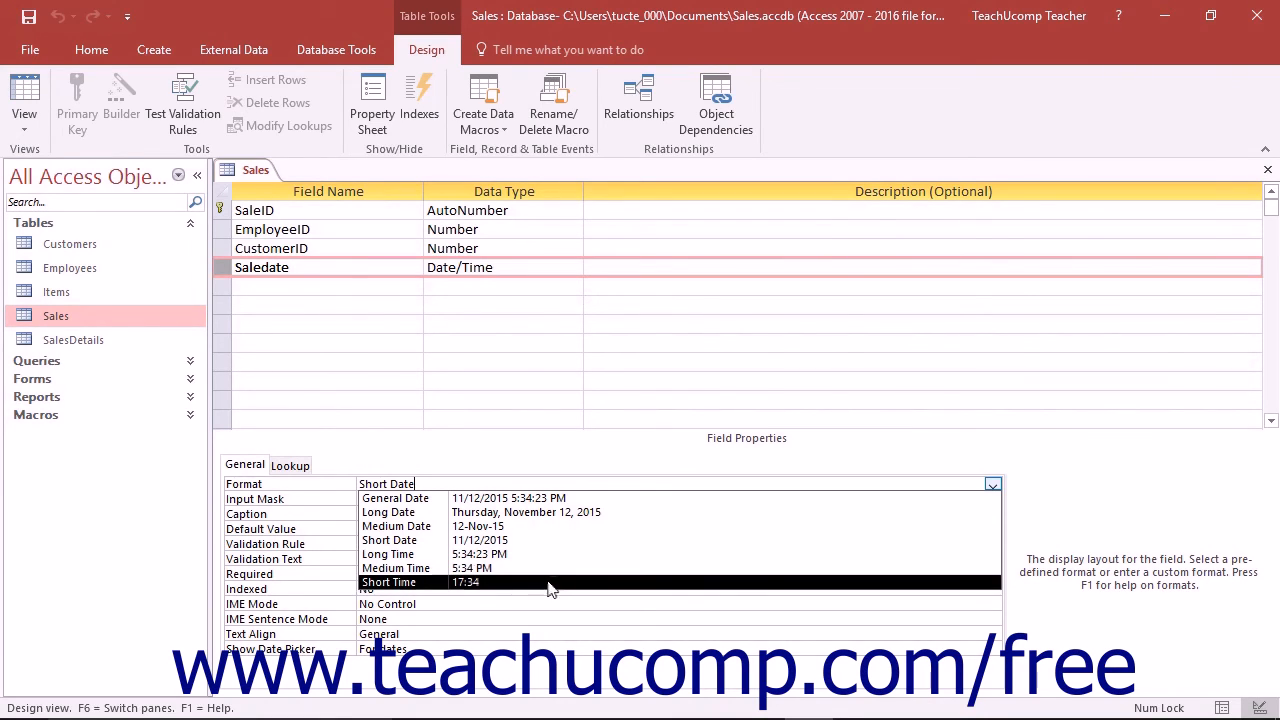
{"action": "mouse_move", "coordinate": [536, 568]}
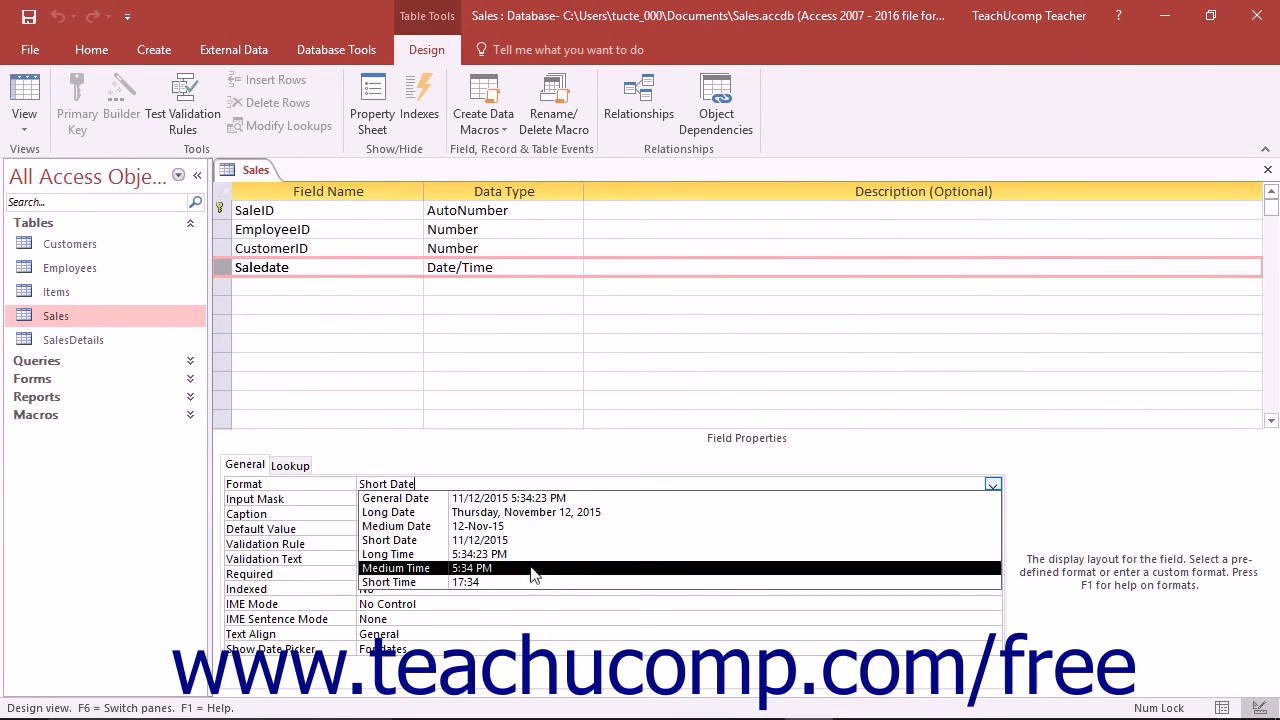
{"action": "left_click", "coordinate": [388, 540]}
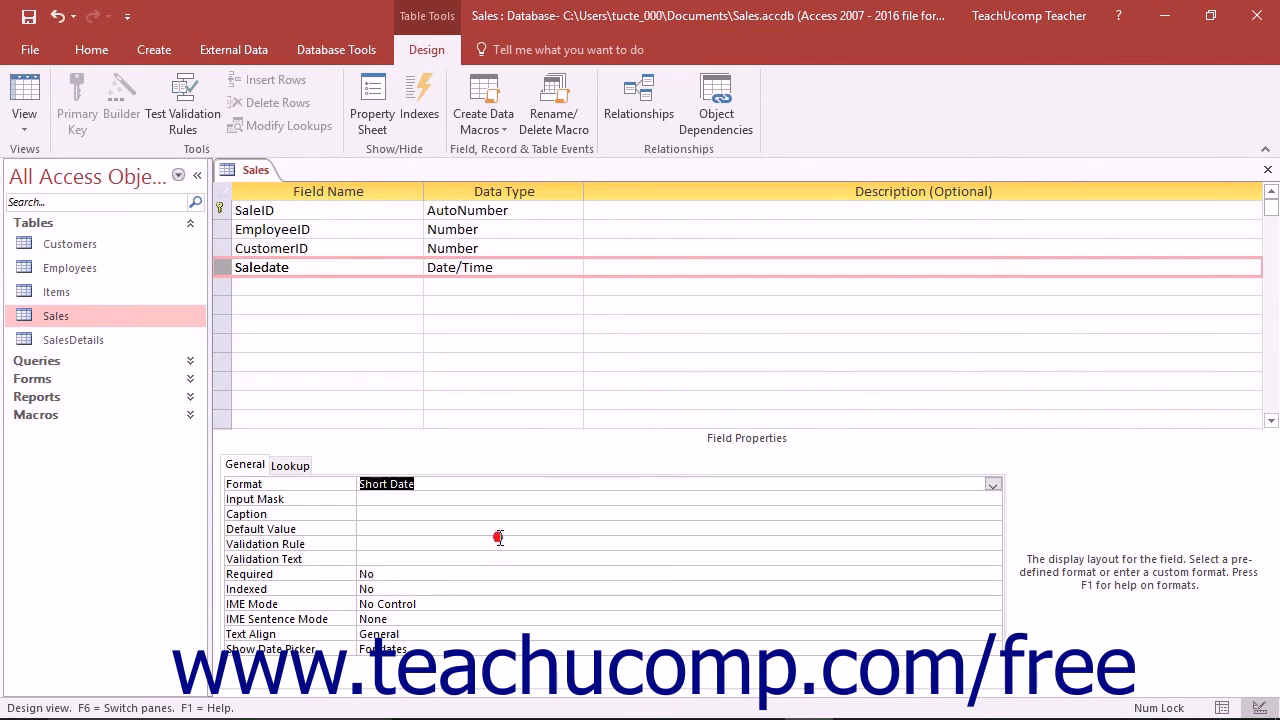